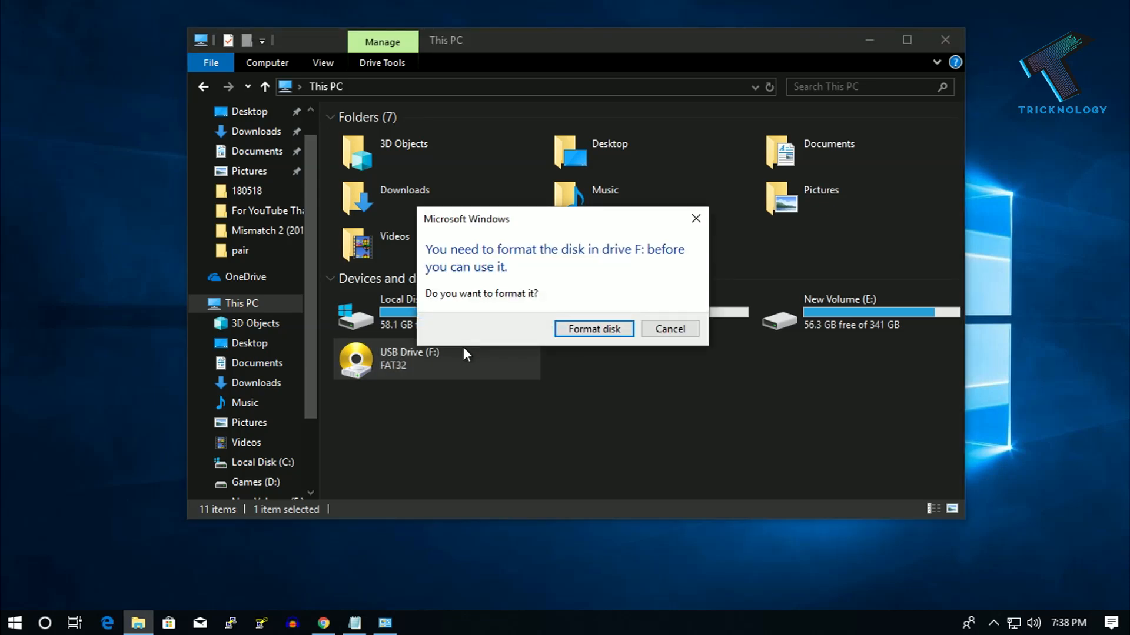
pyautogui.moveTo(482, 238)
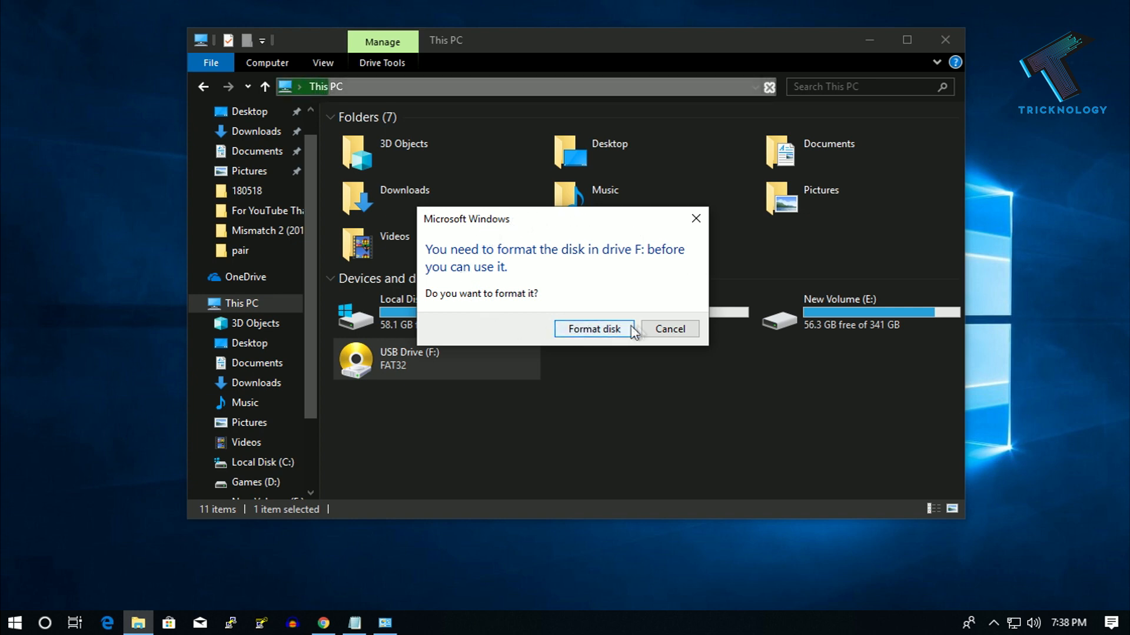
pyautogui.moveTo(690, 322)
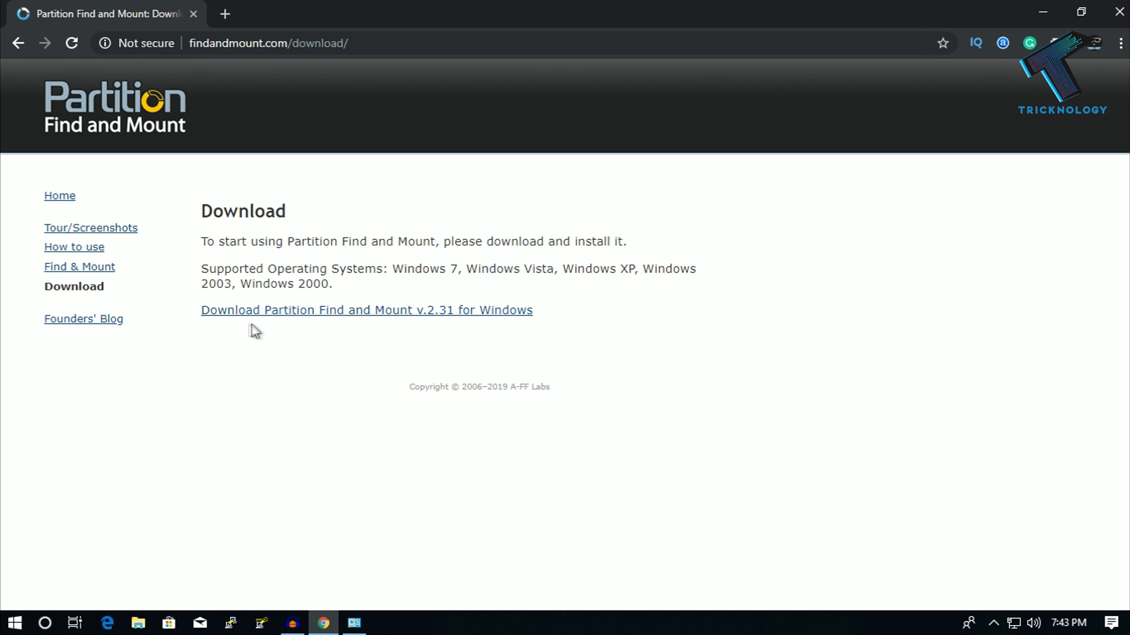
pyautogui.moveTo(295, 320)
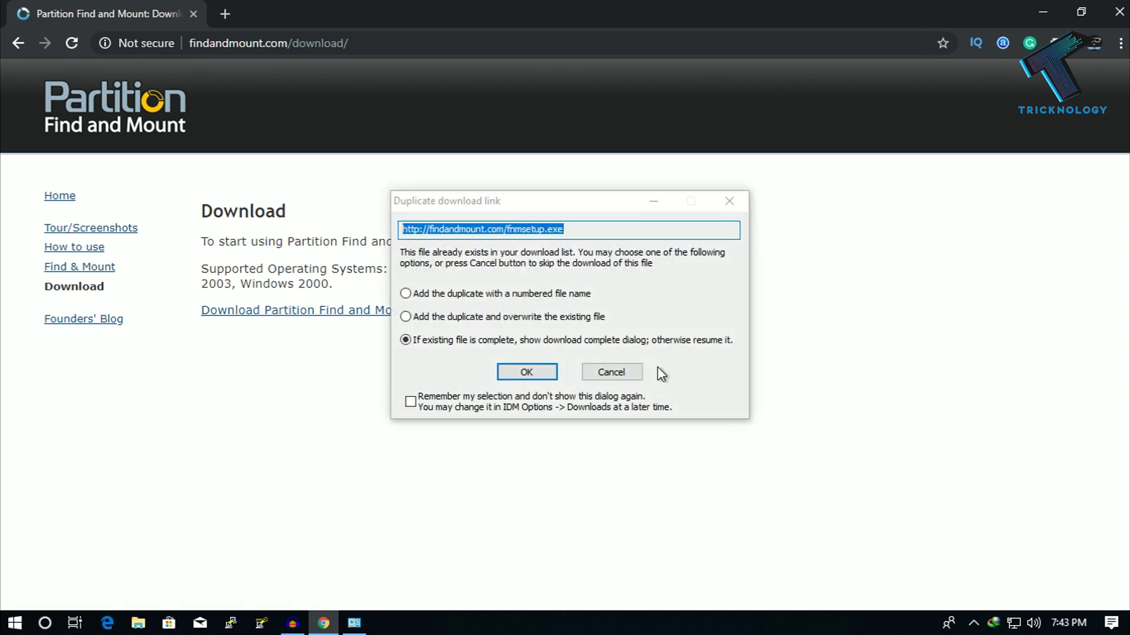
# Step: Download the Partition Find and Mount v2.31 installer, accepting the duplicate download notice
pyautogui.click(526, 372)
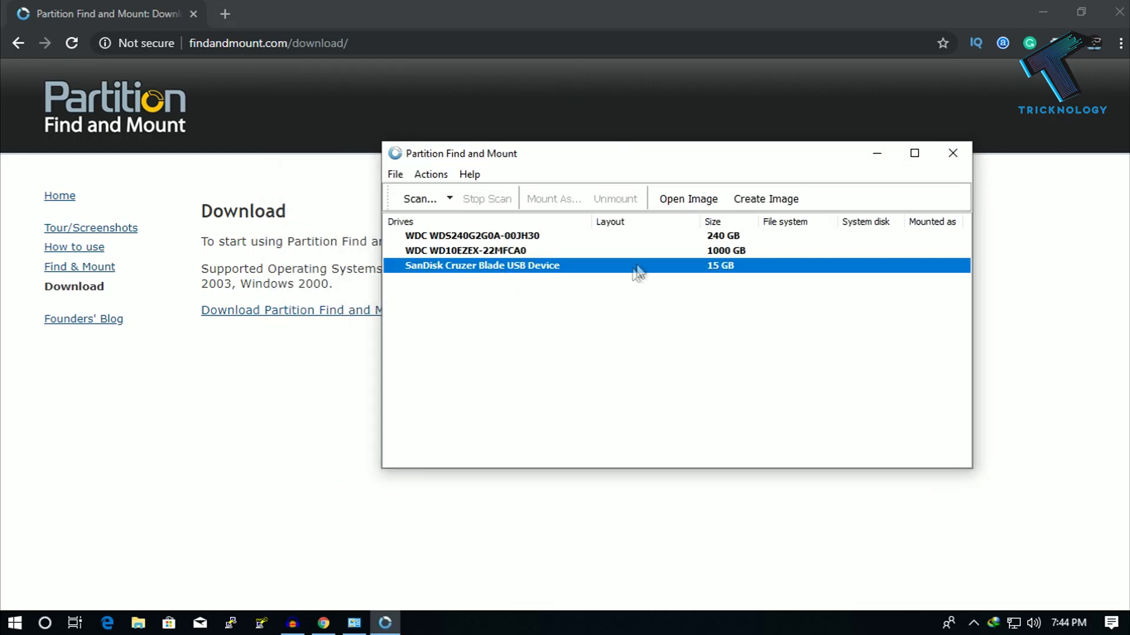
pyautogui.moveTo(529, 282)
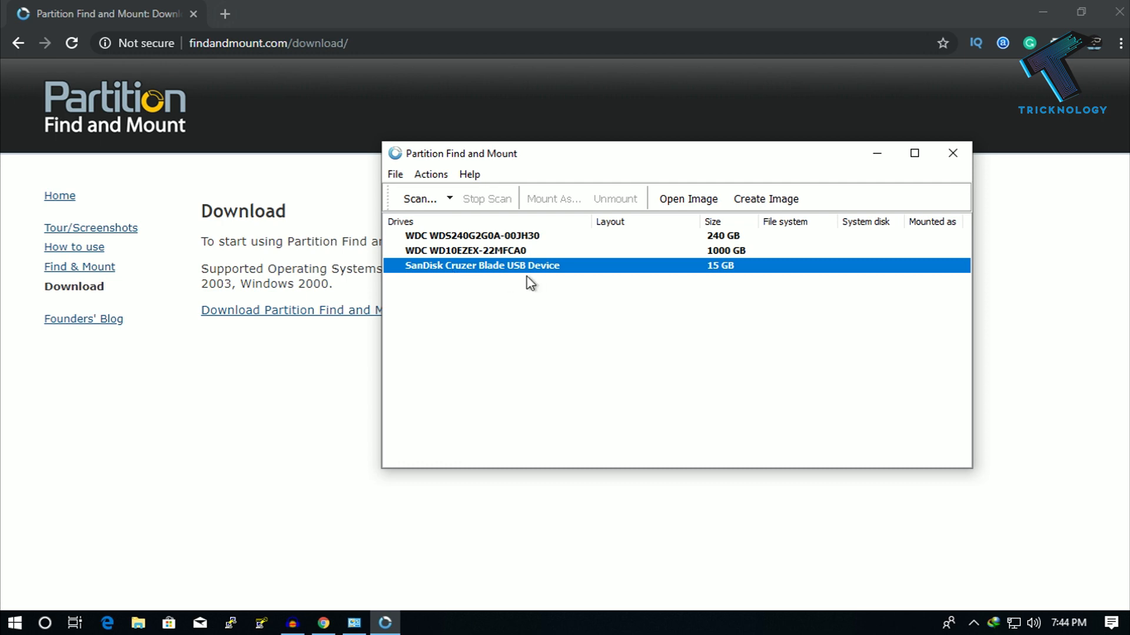
# Step: Run a Thorough Scan on the SanDisk USB device to find its partitions
pyautogui.rightClick(481, 264)
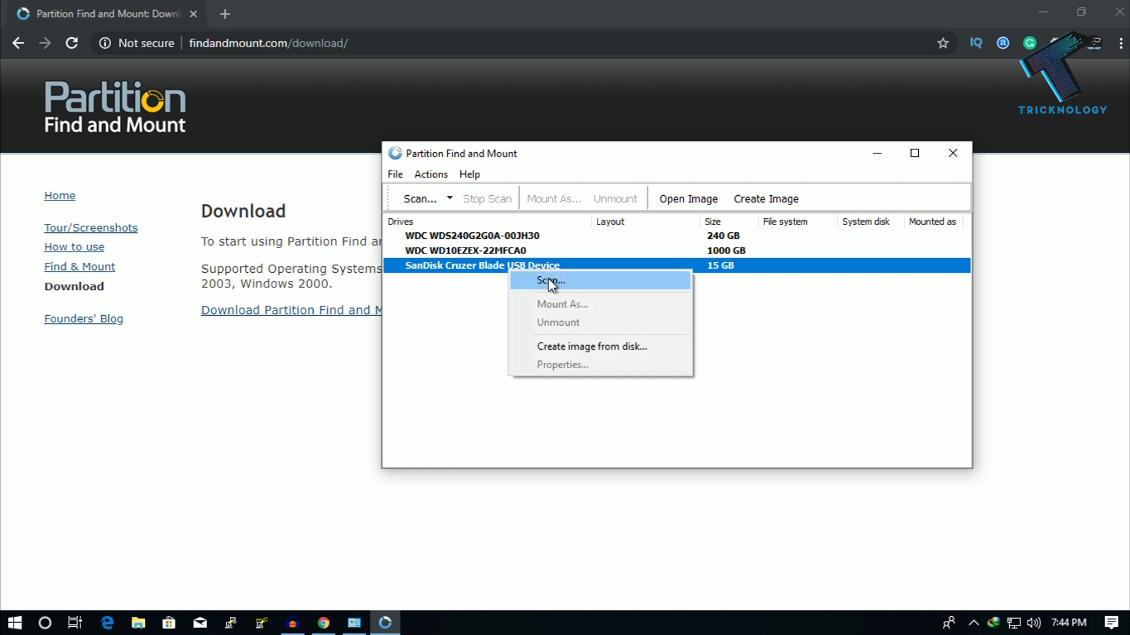
pyautogui.click(550, 281)
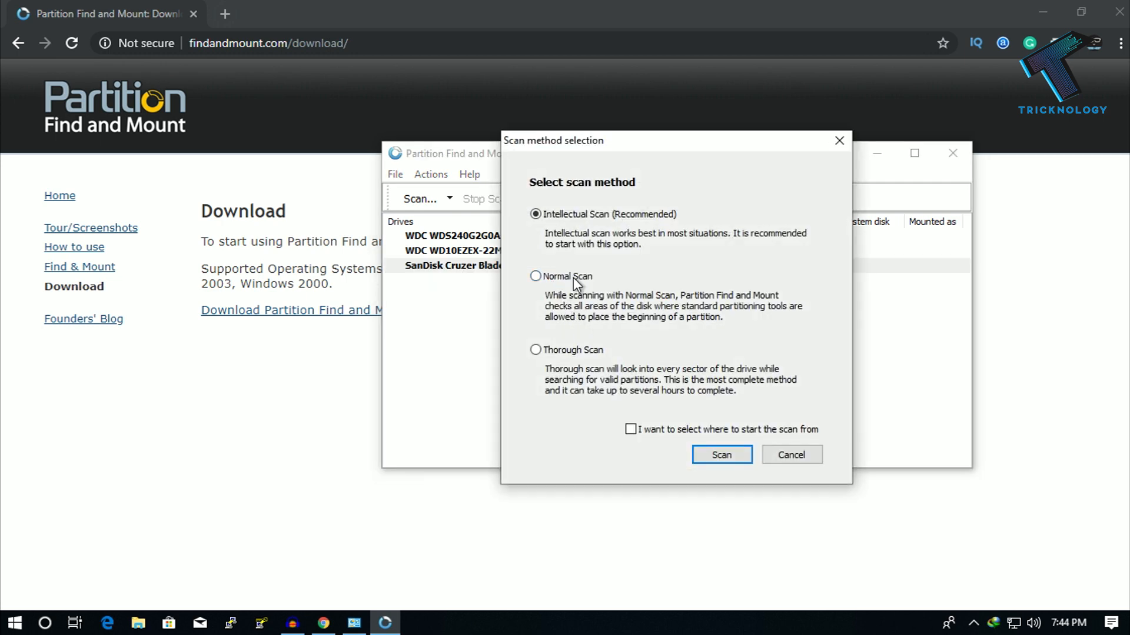
pyautogui.click(534, 351)
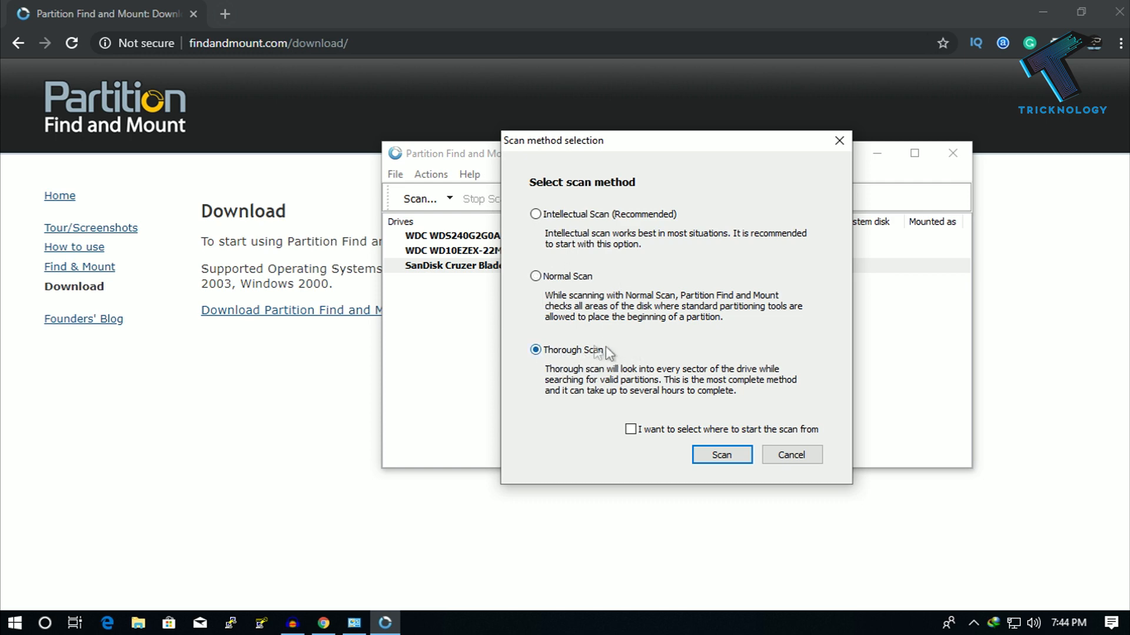
pyautogui.click(720, 454)
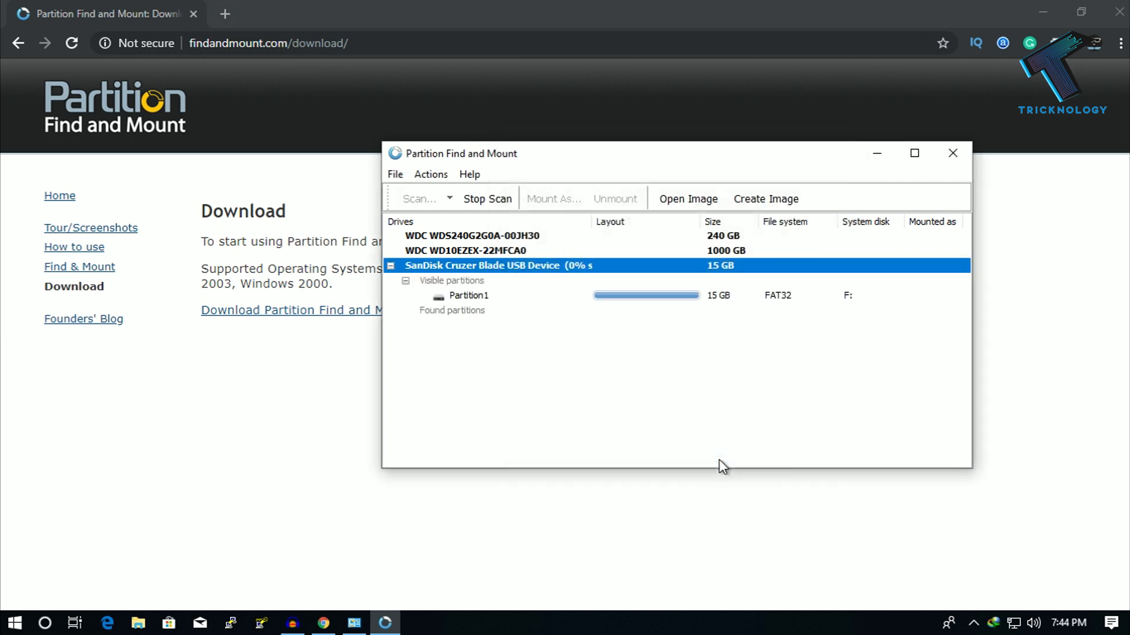
# Step: Mount the found 15 GB FAT32 Partition1 as drive letter O:
pyautogui.click(468, 295)
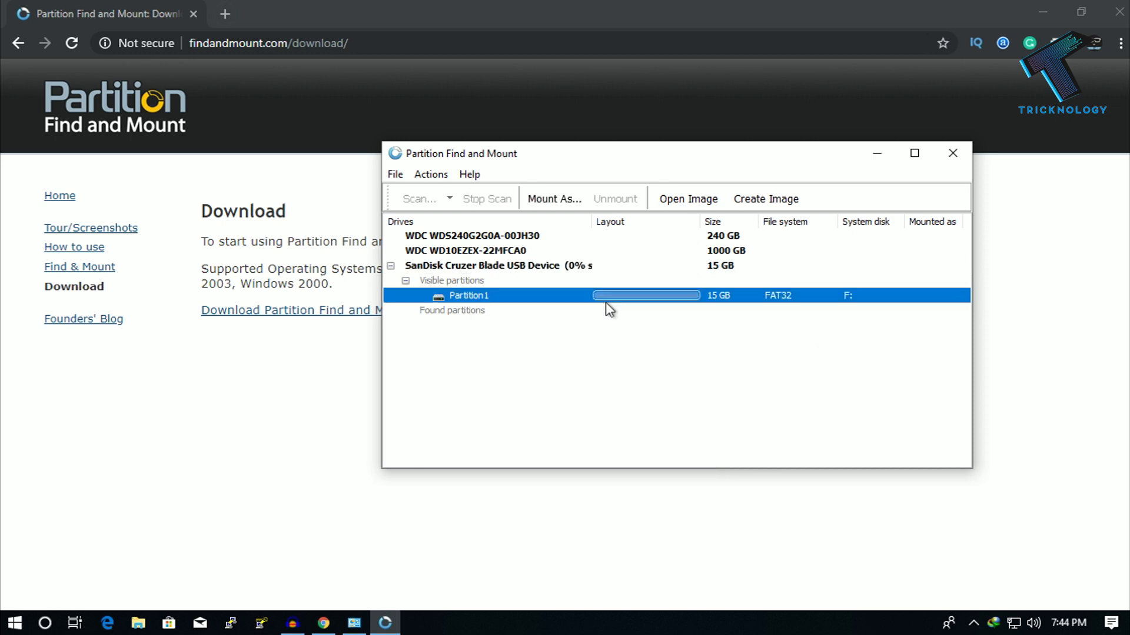
pyautogui.moveTo(640, 305)
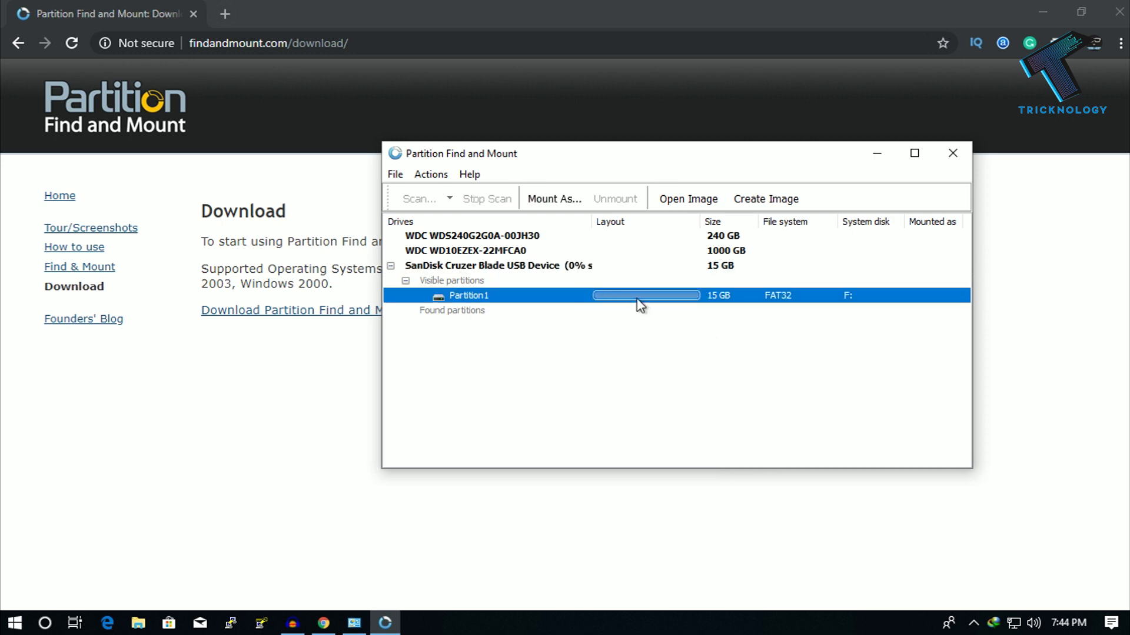
pyautogui.rightClick(640, 296)
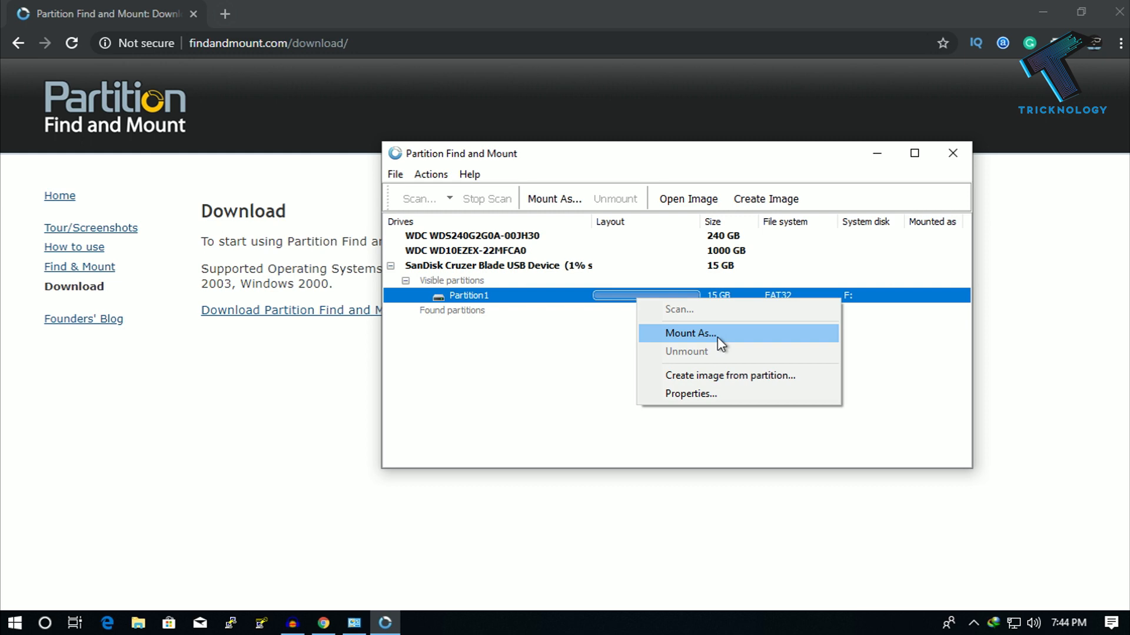
pyautogui.click(689, 333)
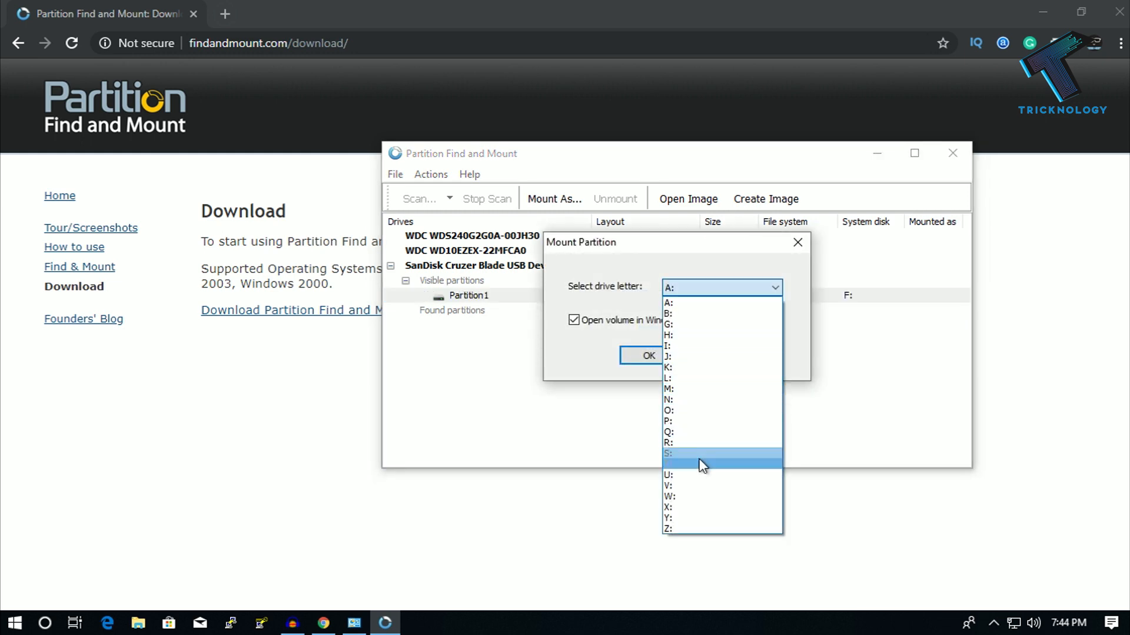
pyautogui.click(669, 411)
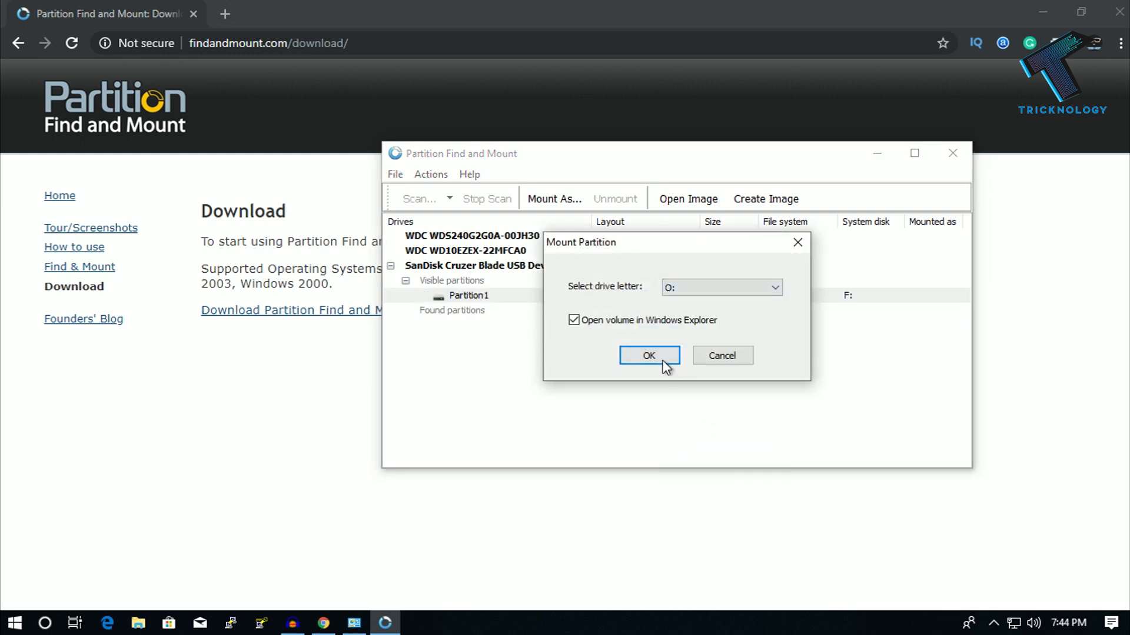
pyautogui.click(648, 355)
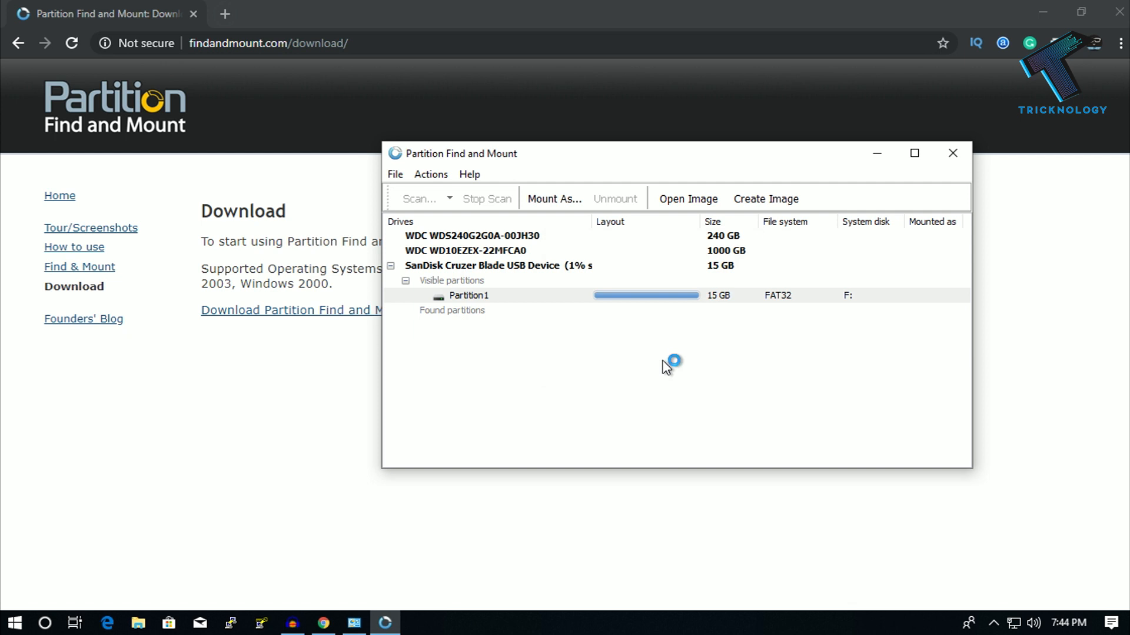
# Step: Select RESUME1.docx, Steam.txt and Tricknology.txt on the mounted O: drive
pyautogui.click(469, 295)
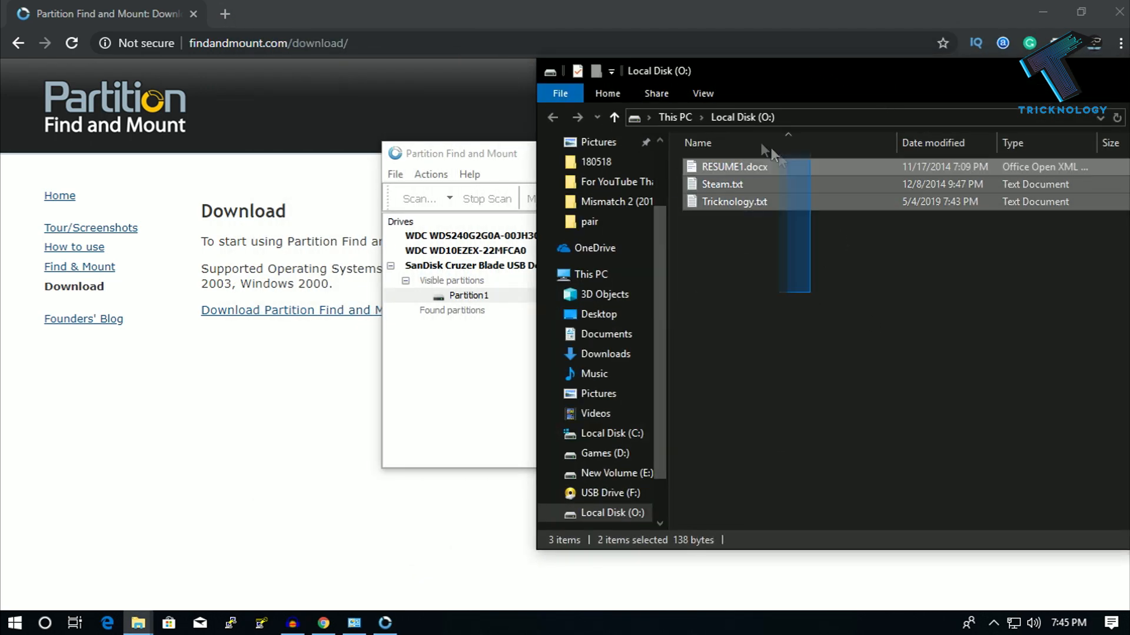
pyautogui.click(735, 166)
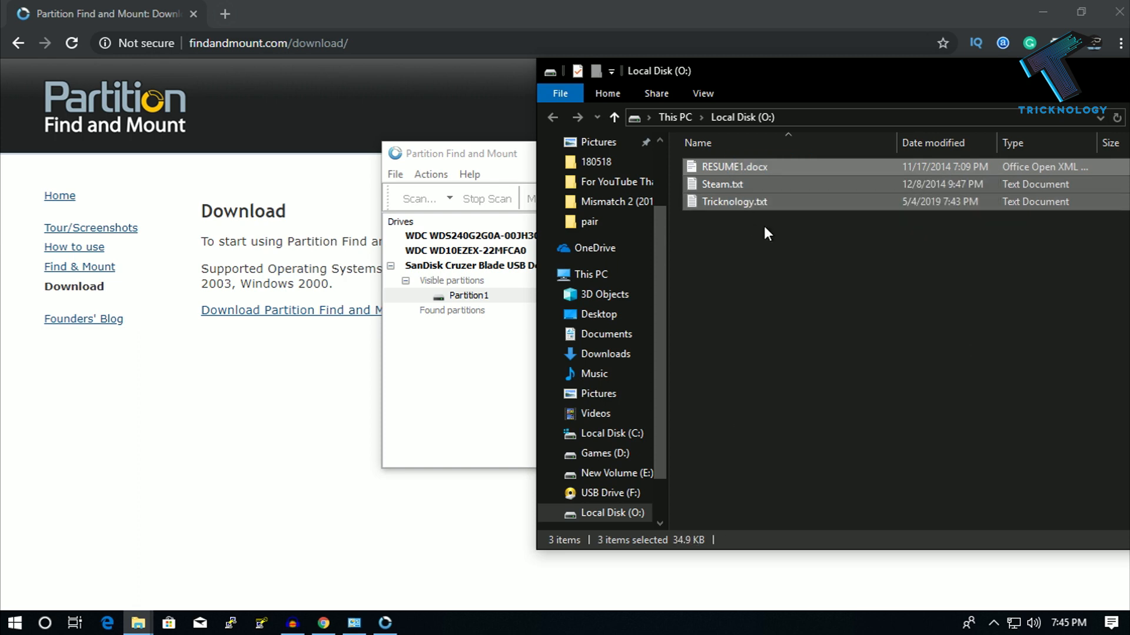
pyautogui.click(596, 413)
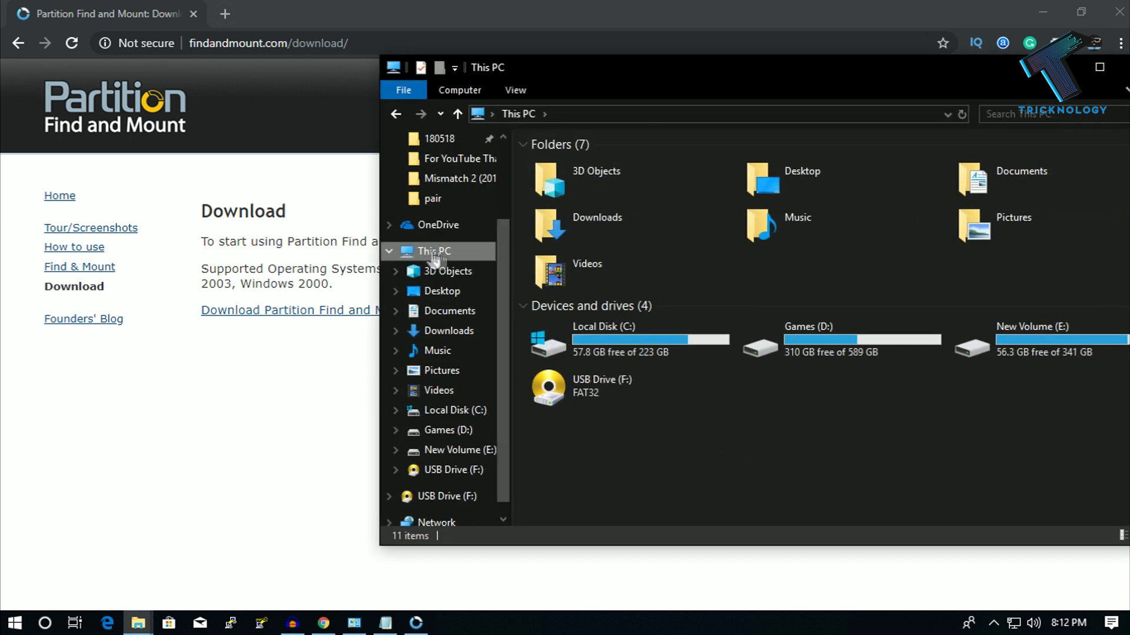
# Step: Start a Quick Format of USB Drive F: as FAT32
pyautogui.rightClick(548, 387)
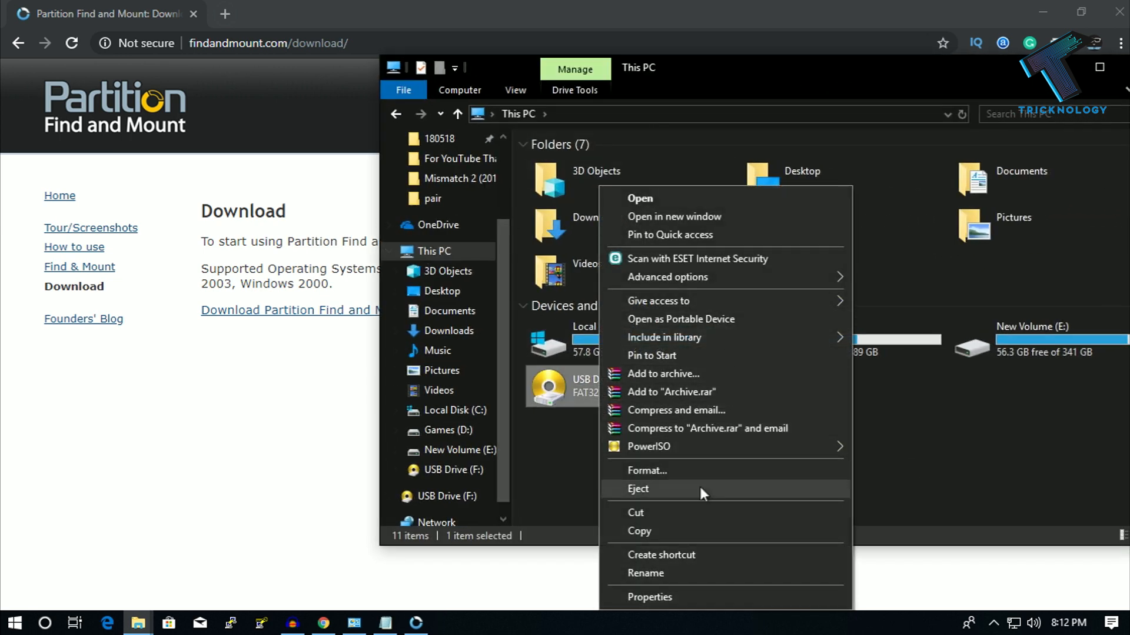
pyautogui.click(646, 471)
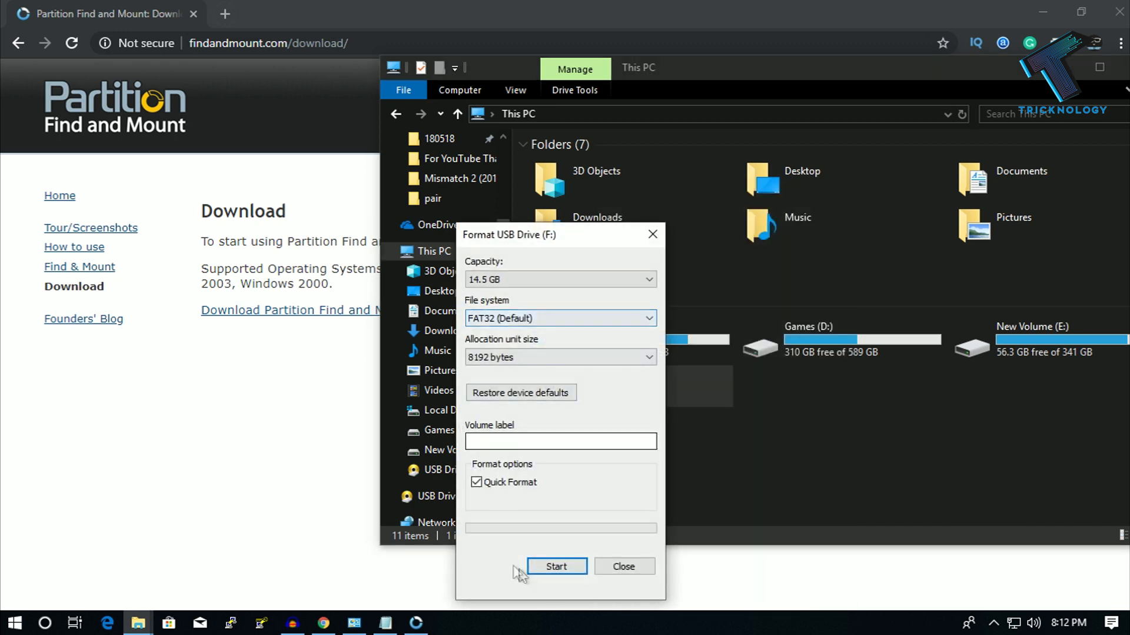
pyautogui.click(557, 566)
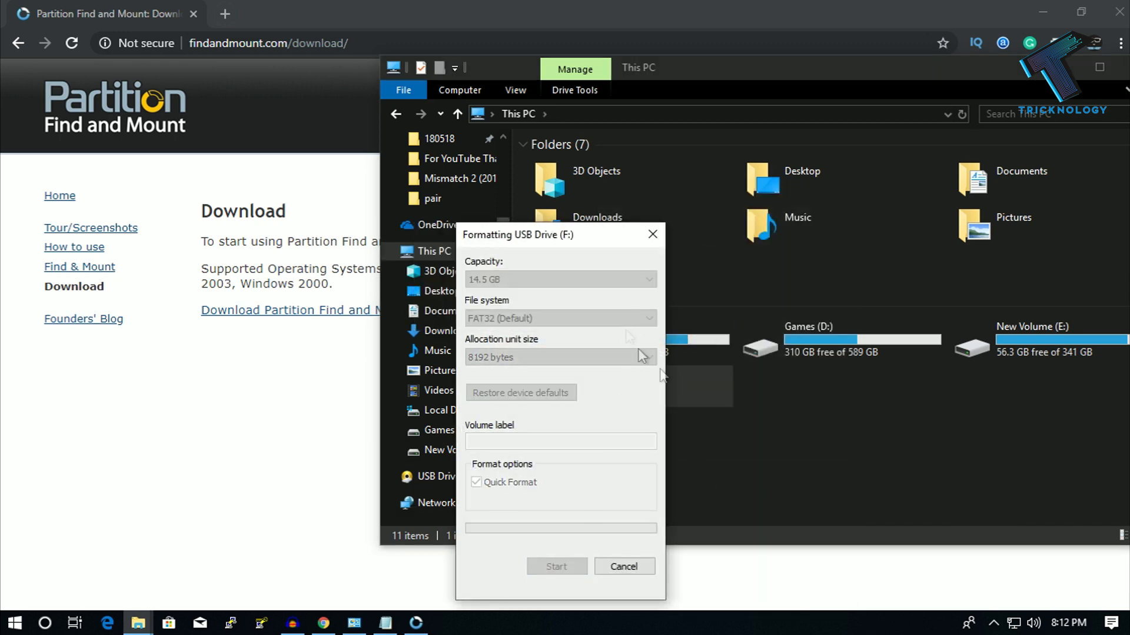
pyautogui.moveTo(621, 474)
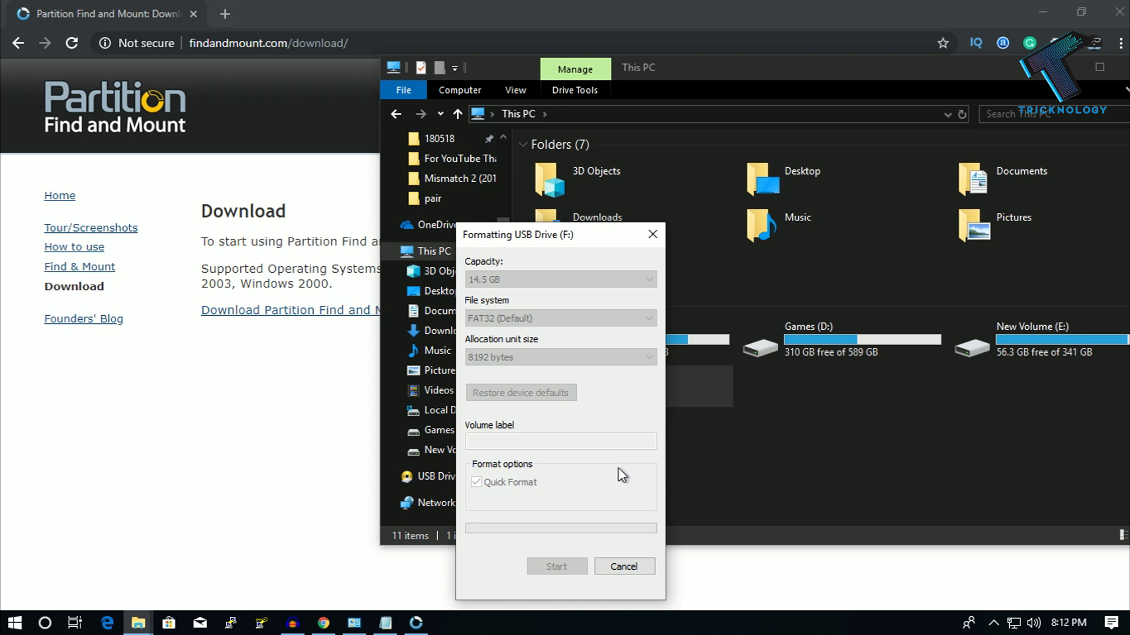